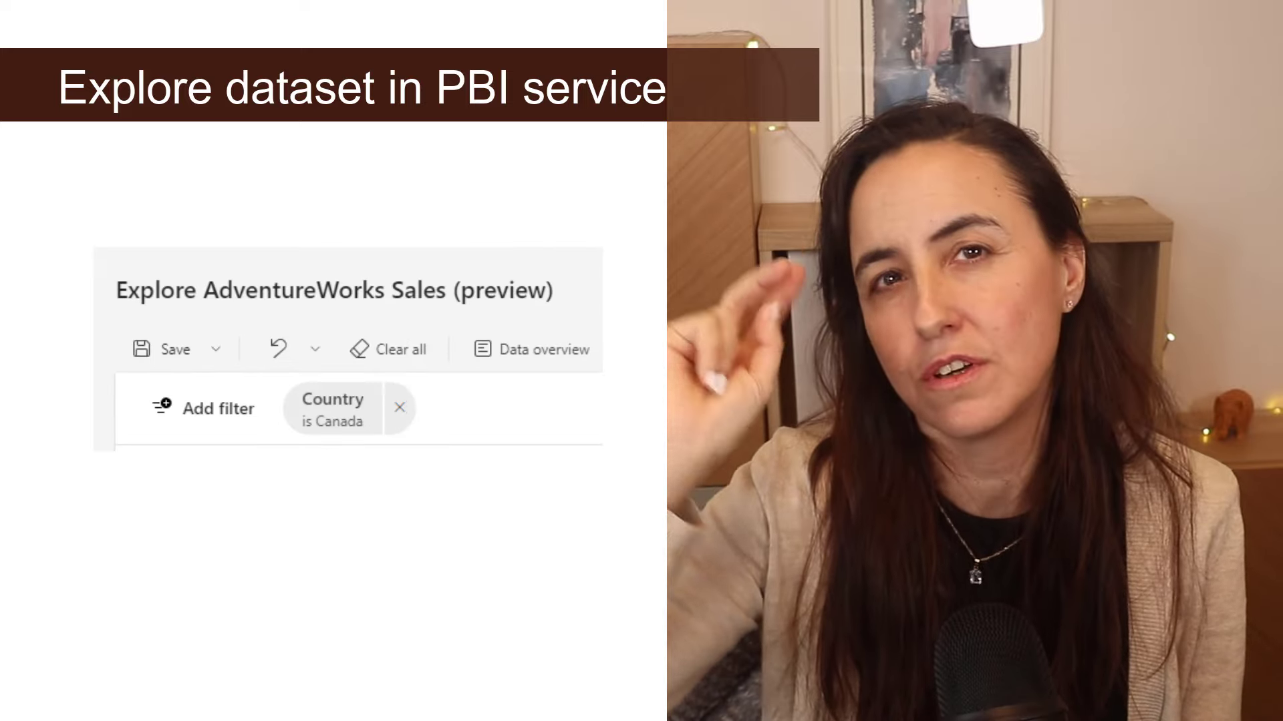
Step: Expand the Country filter card to show its Advanced filtering 'starts with' condition
click(331, 409)
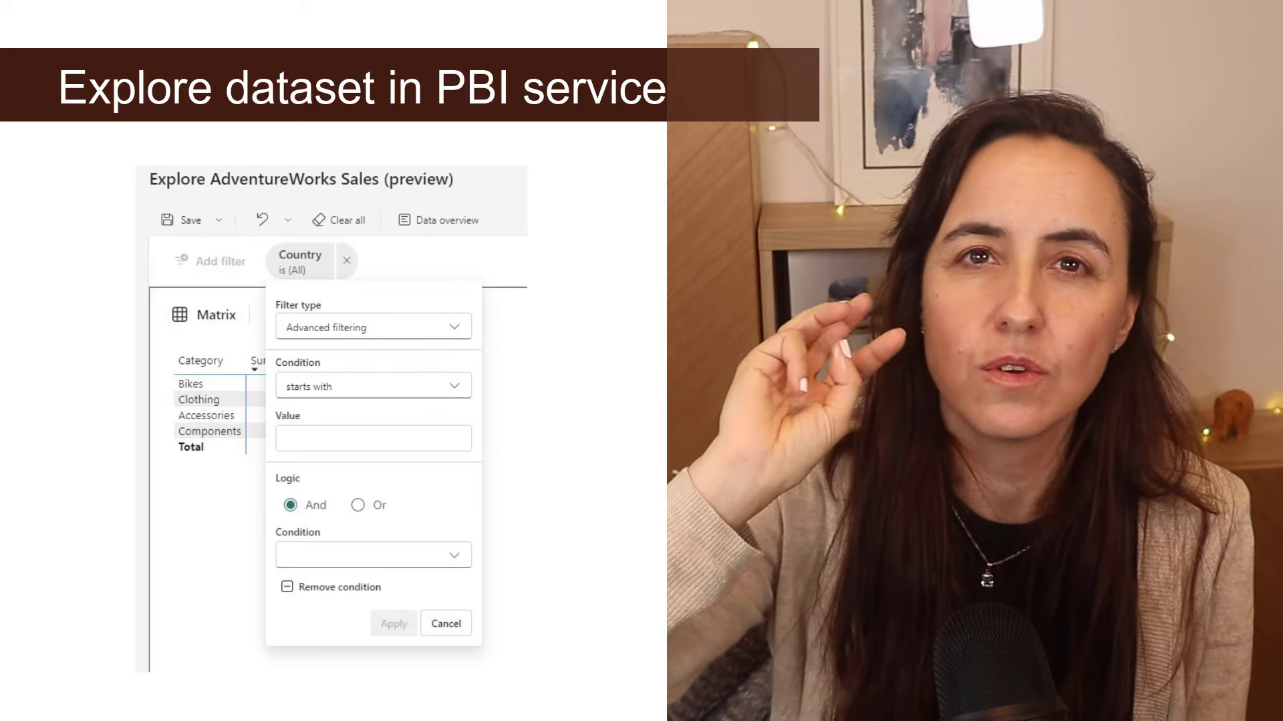